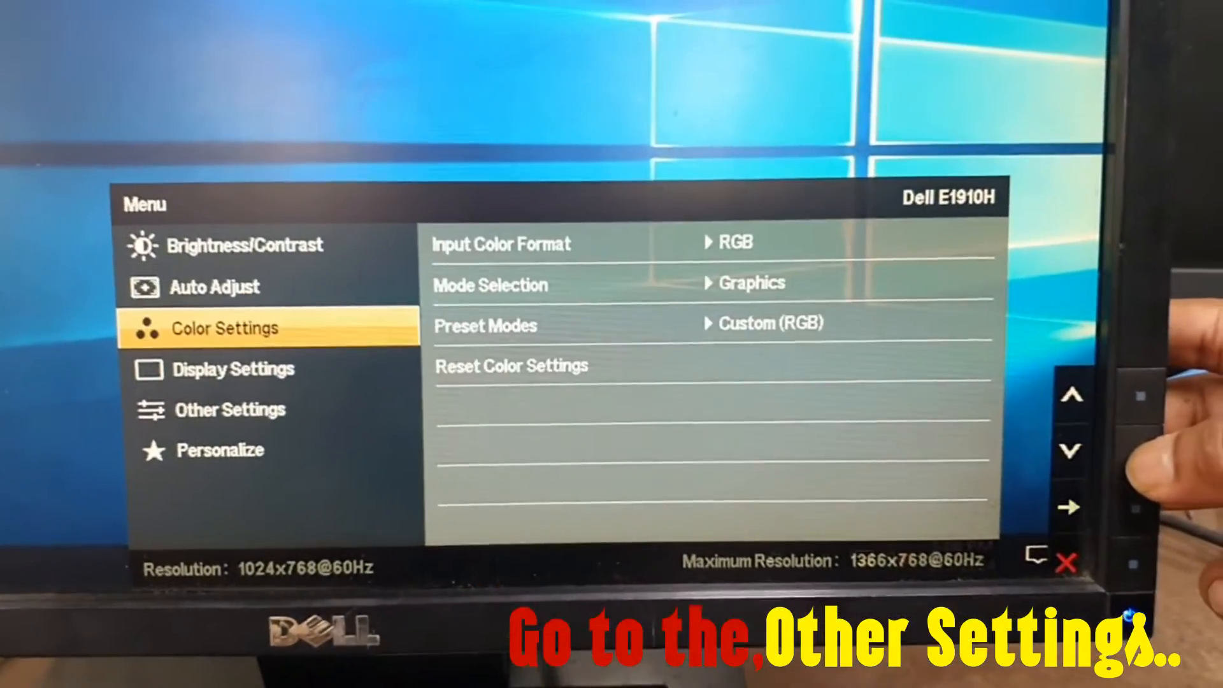
Move down from Color Settings to Display Settings, showing position, sharpness, clock and phase values
{"action": "left_click", "coordinate": [1071, 450]}
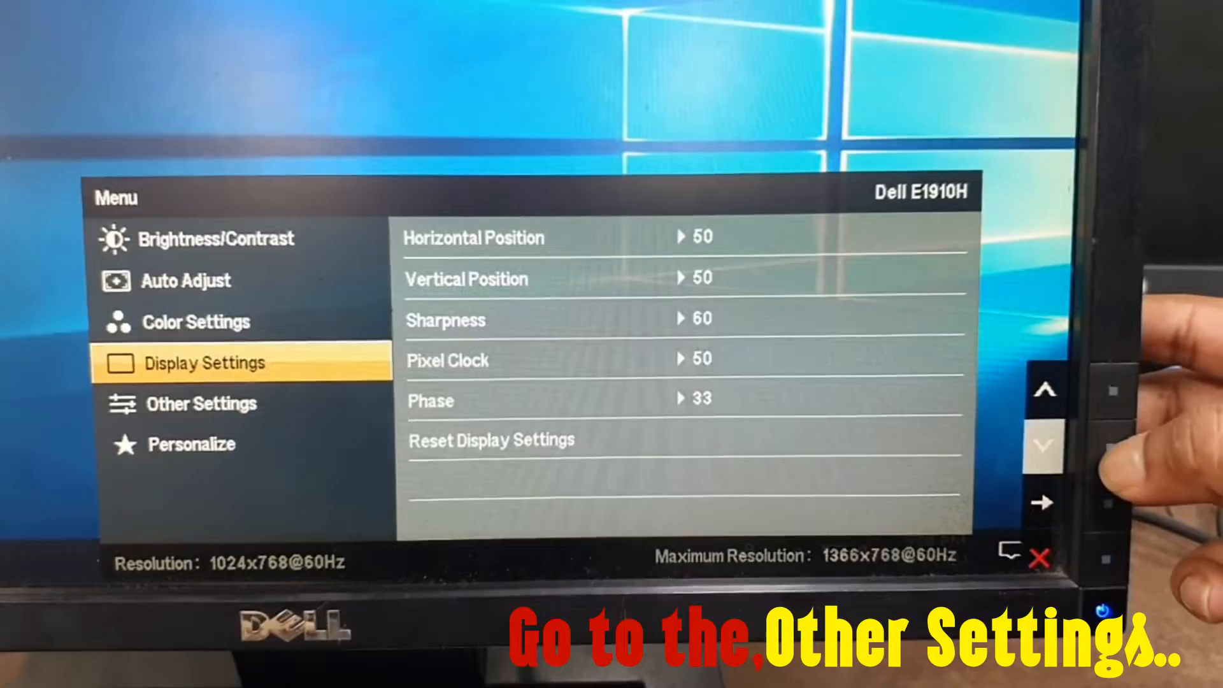